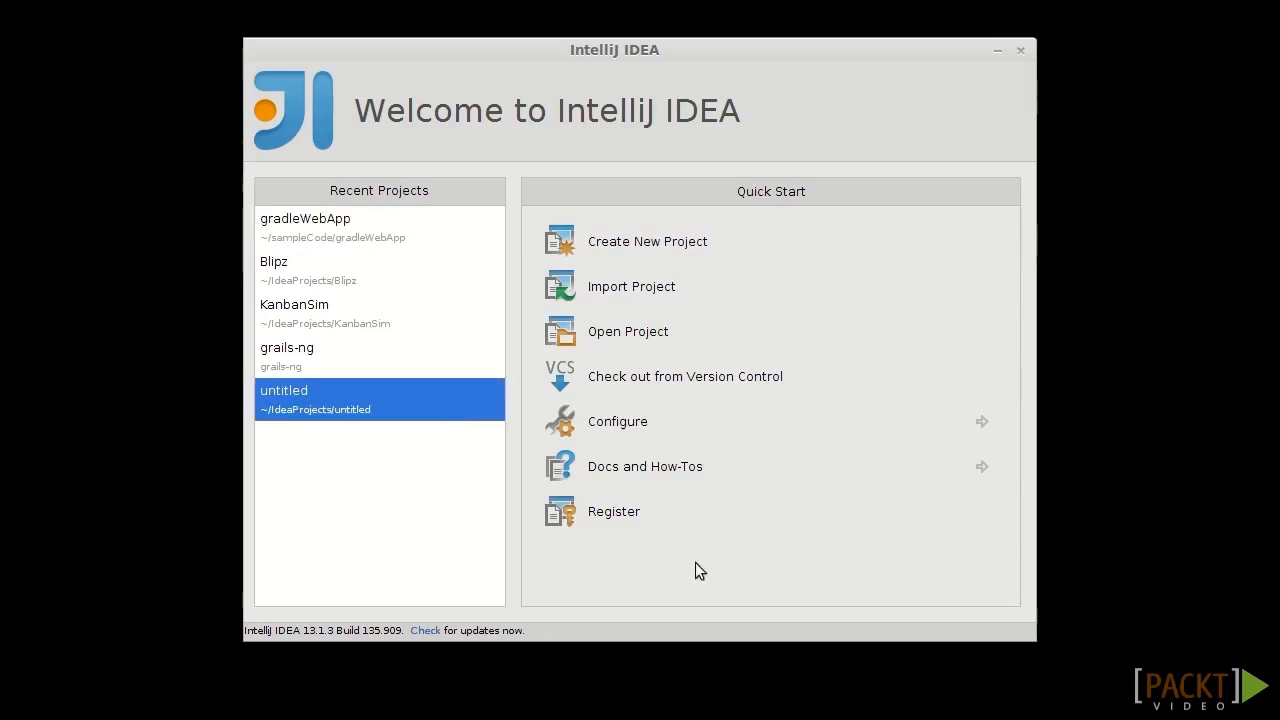
mouse_move(804, 596)
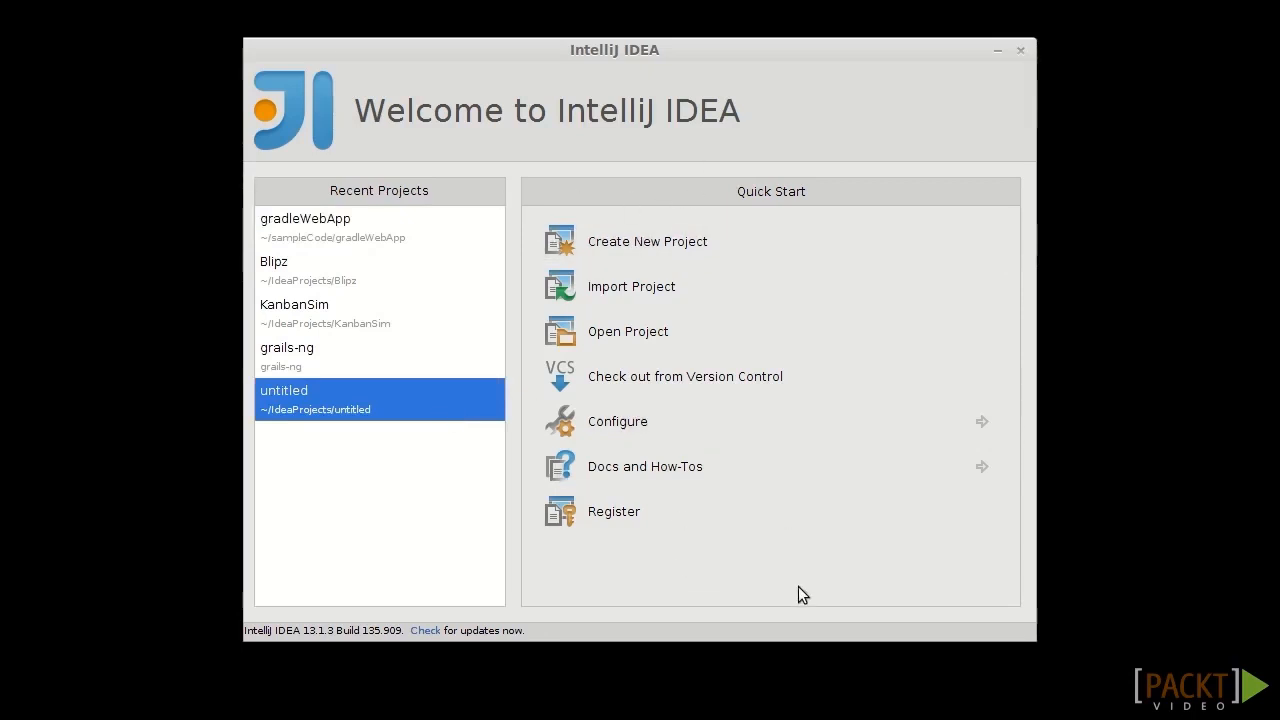
mouse_move(630, 428)
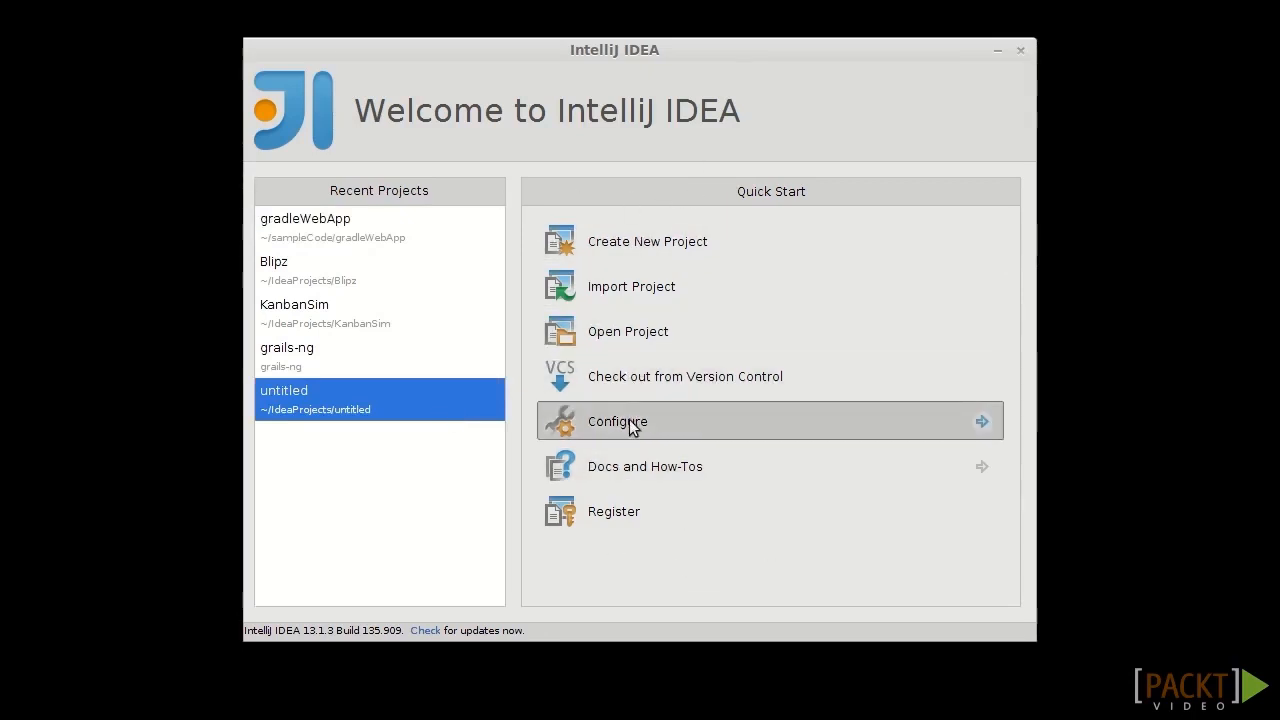
Enable the Gradle plugin from the Configure > Plugins list on the welcome screen.
left_click(616, 420)
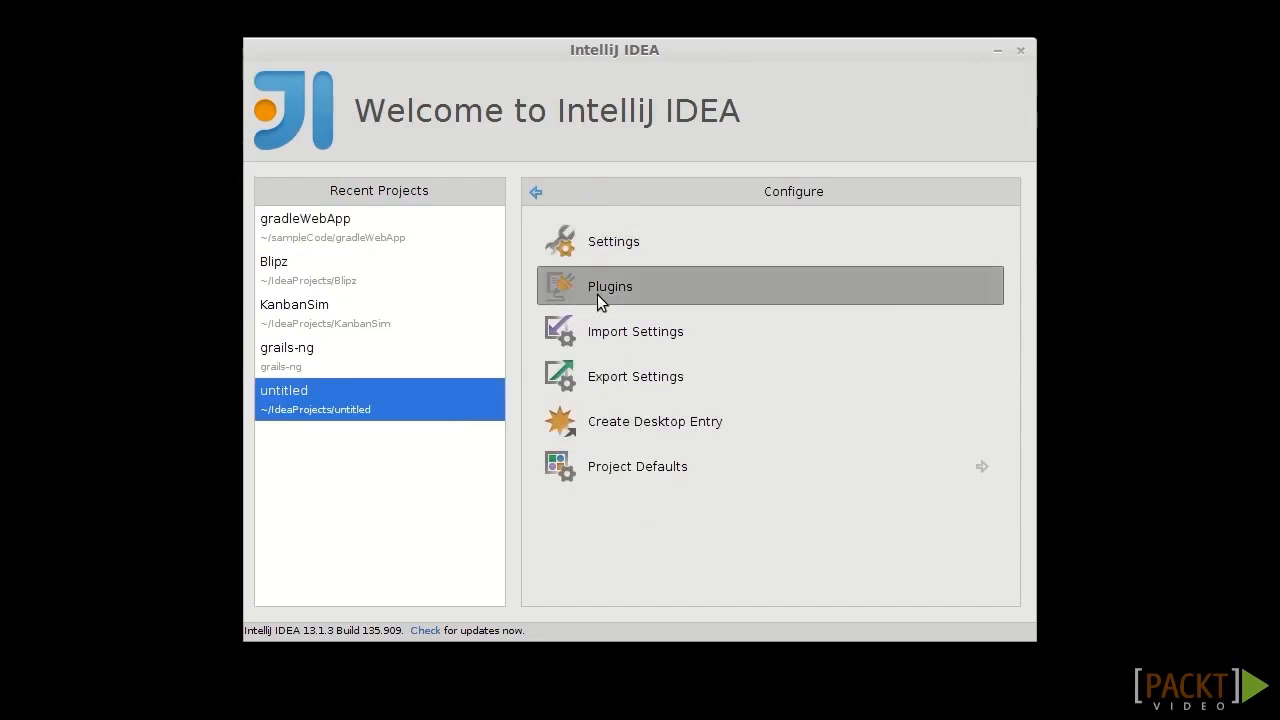
left_click(608, 286)
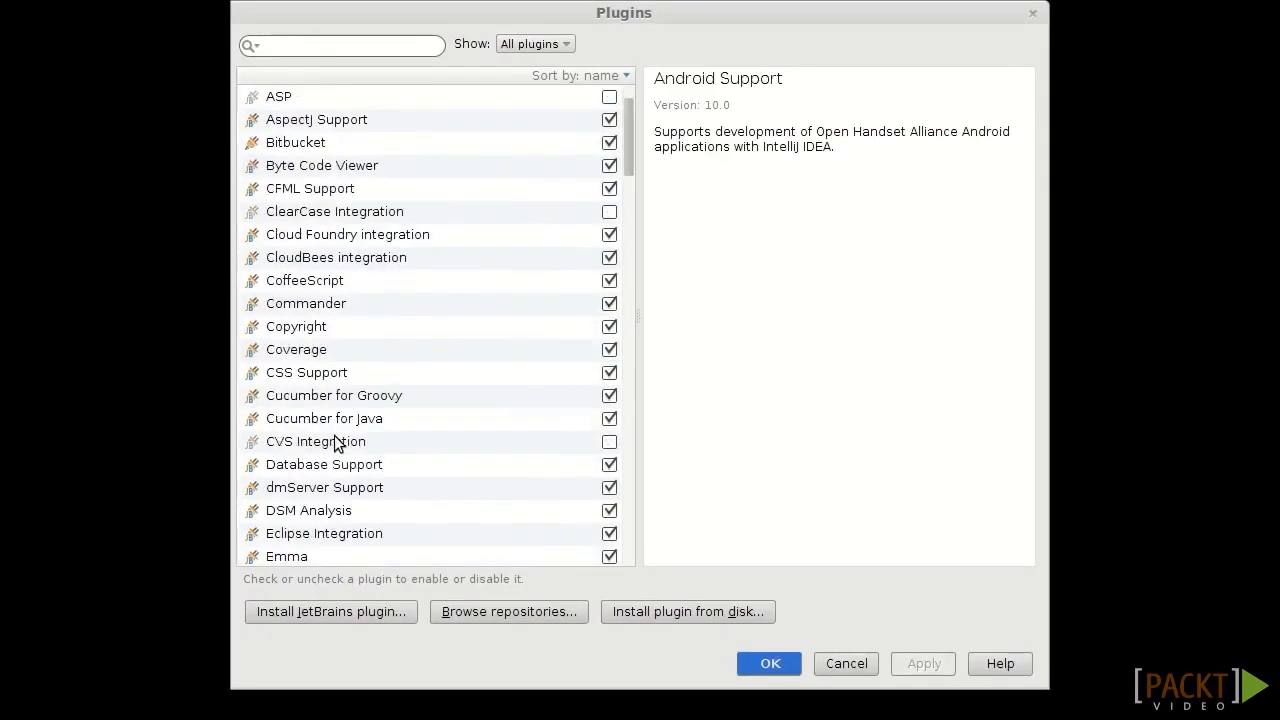
scroll("down", 3)
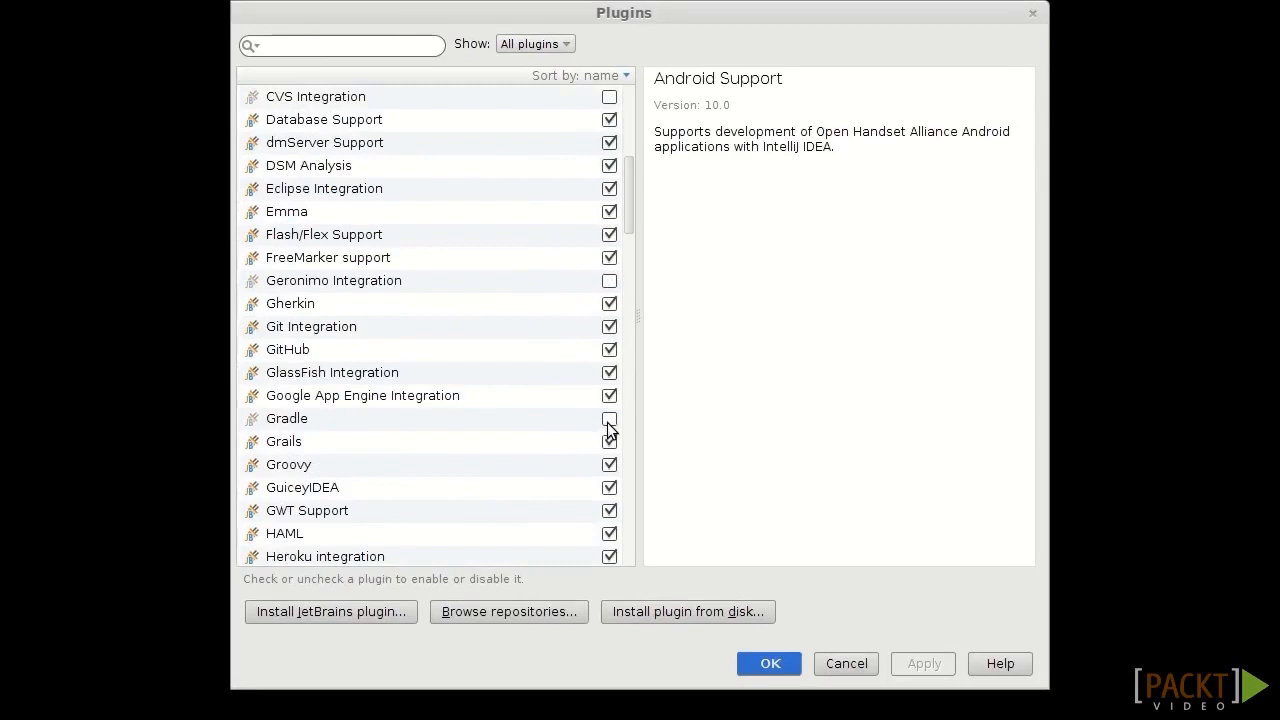
left_click(608, 418)
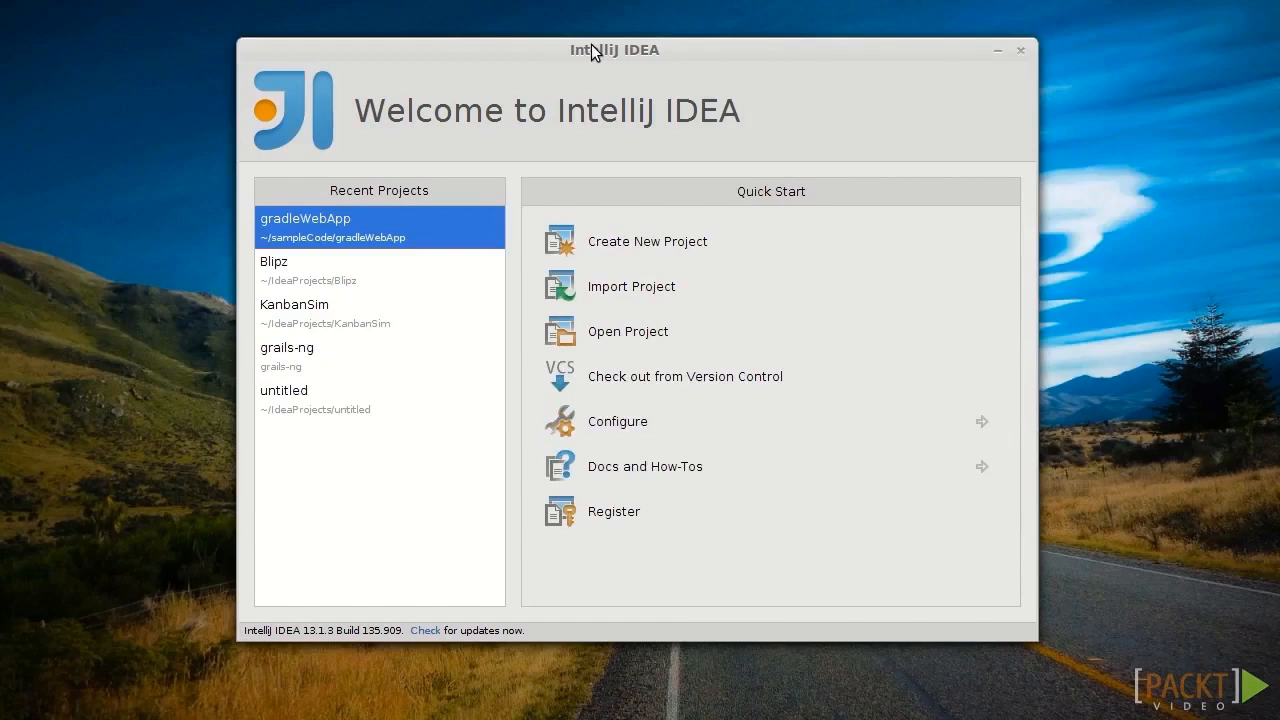
mouse_move(612, 44)
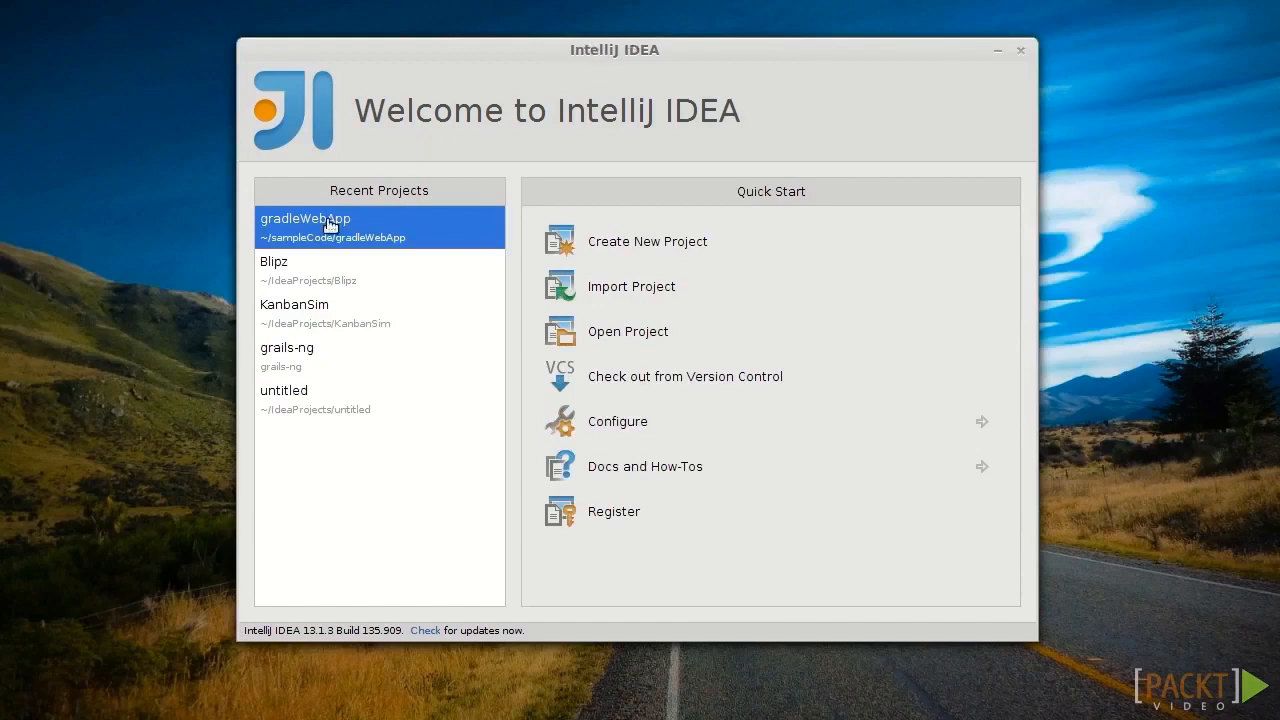
Open gradleWebApp from Recent Projects and expand its project tree.
double_click(304, 228)
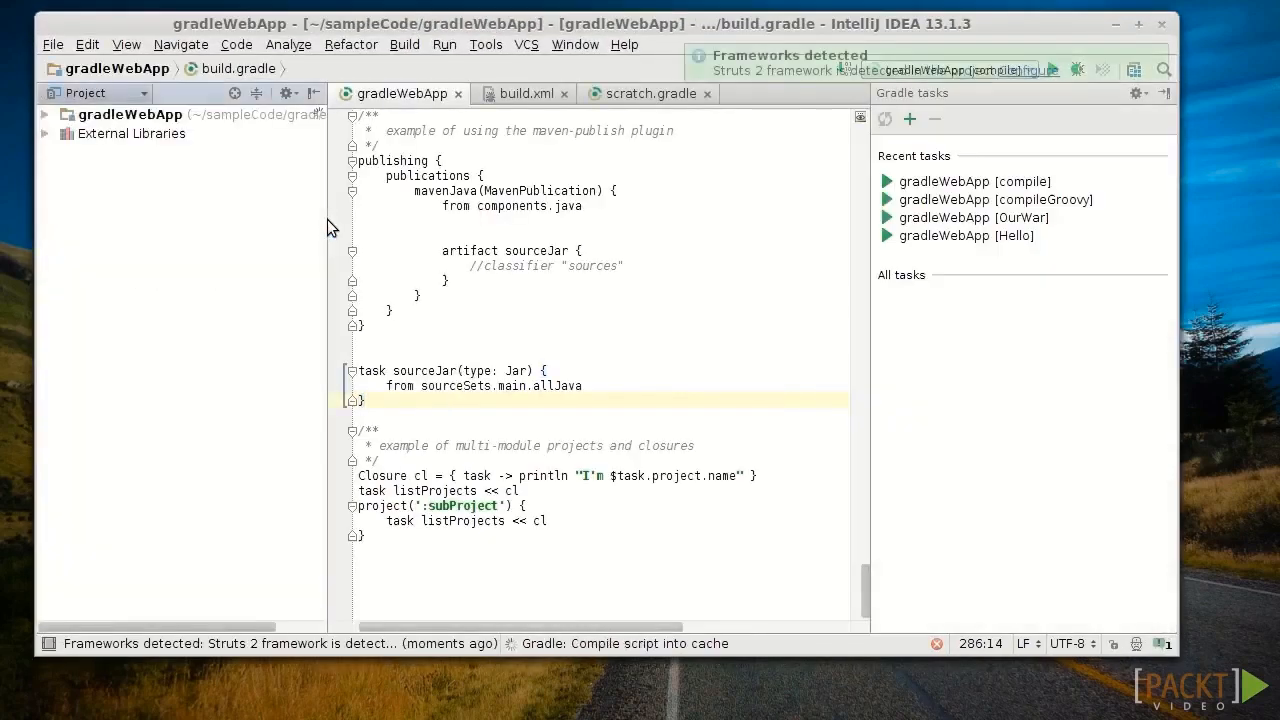
left_click(44, 114)
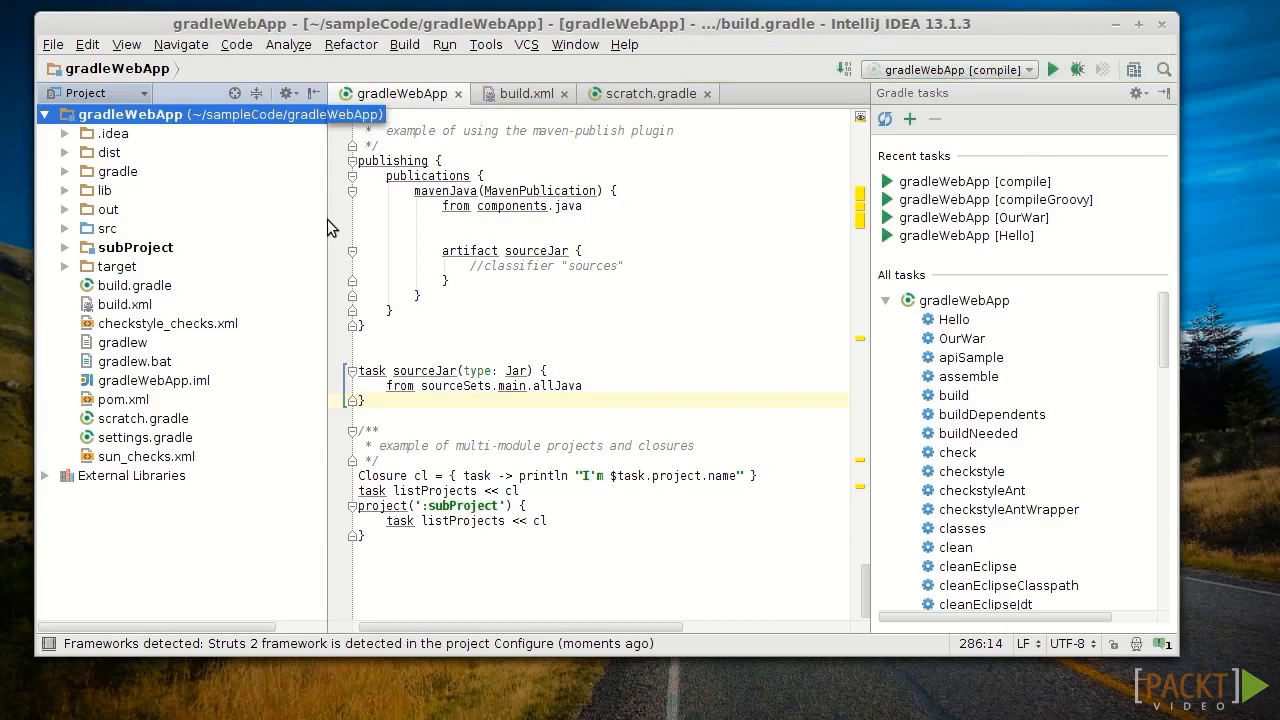
mouse_move(320, 220)
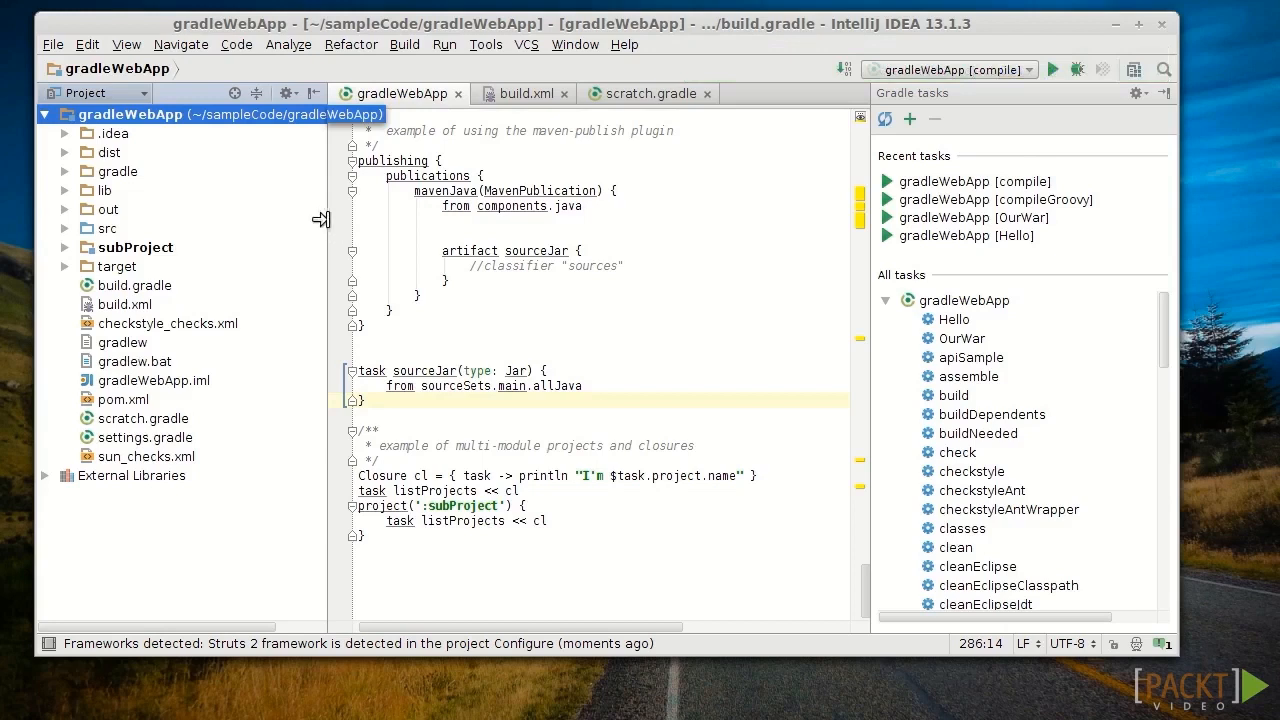
mouse_move(1104, 444)
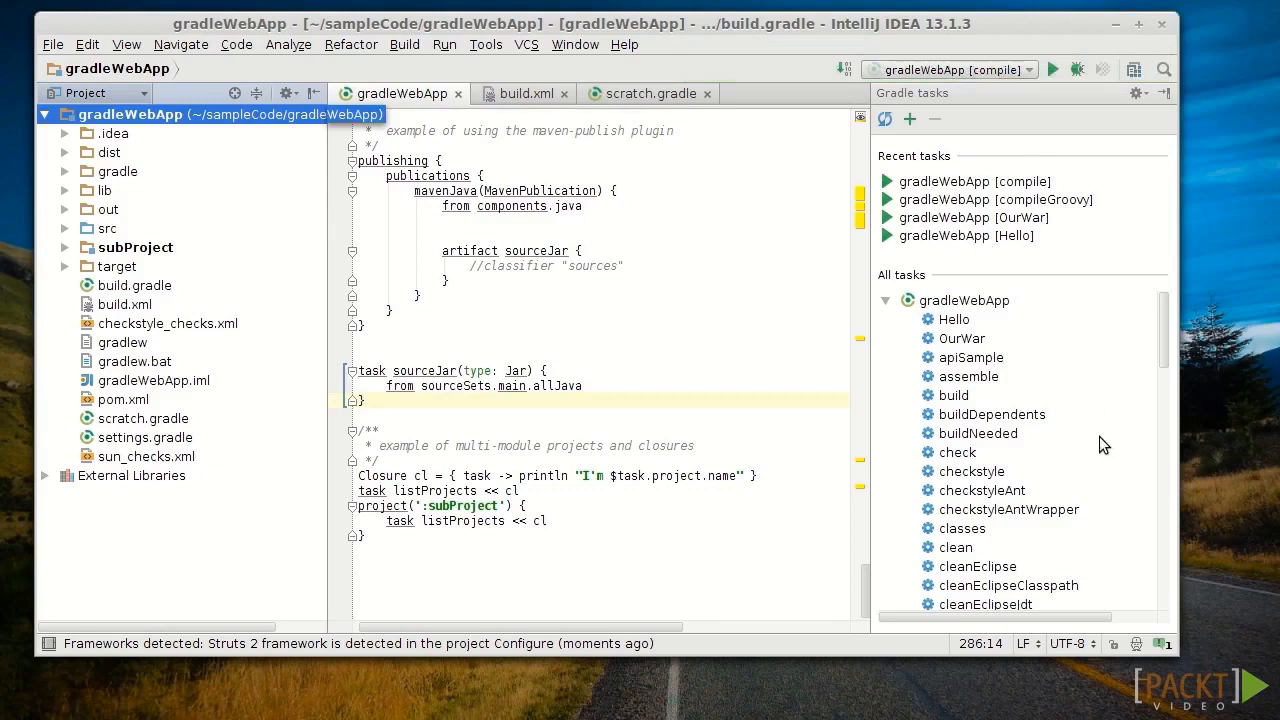
mouse_move(952, 482)
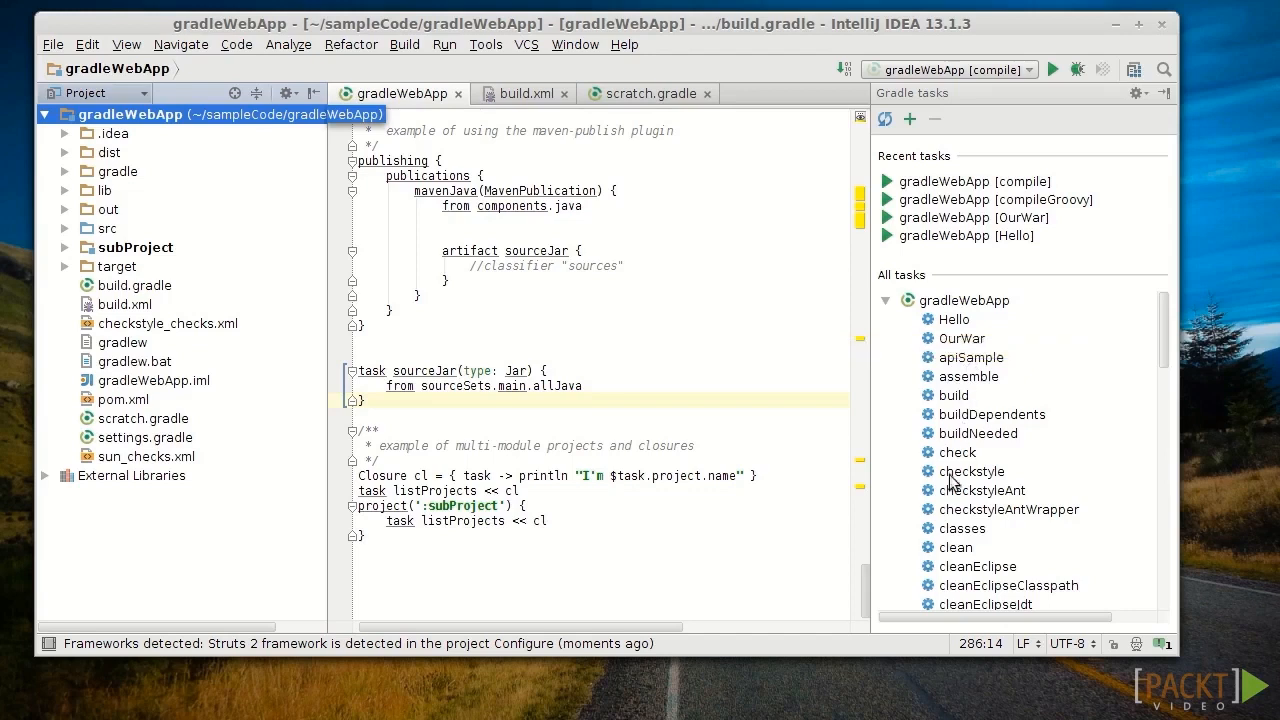
Run the compile task from the Gradle tasks panel, finishing with BUILD SUCCESSFUL.
scroll("down", 3)
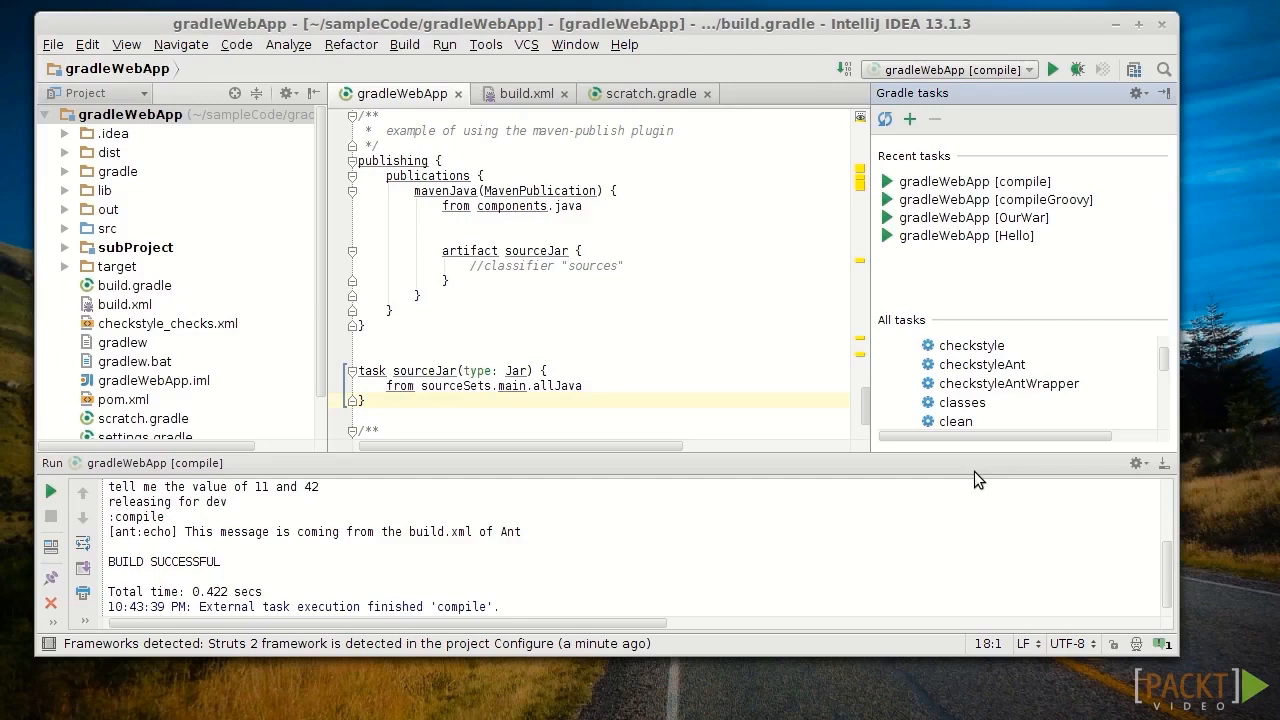
mouse_move(1210, 376)
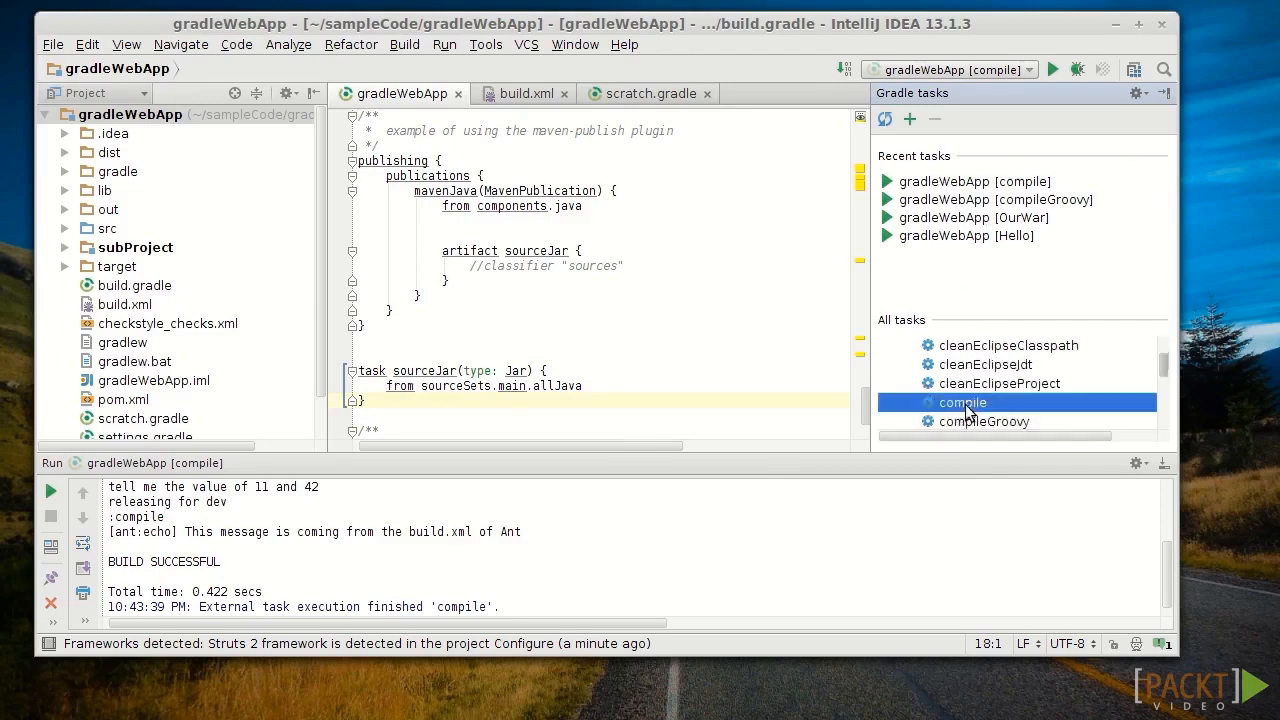
right_click(960, 402)
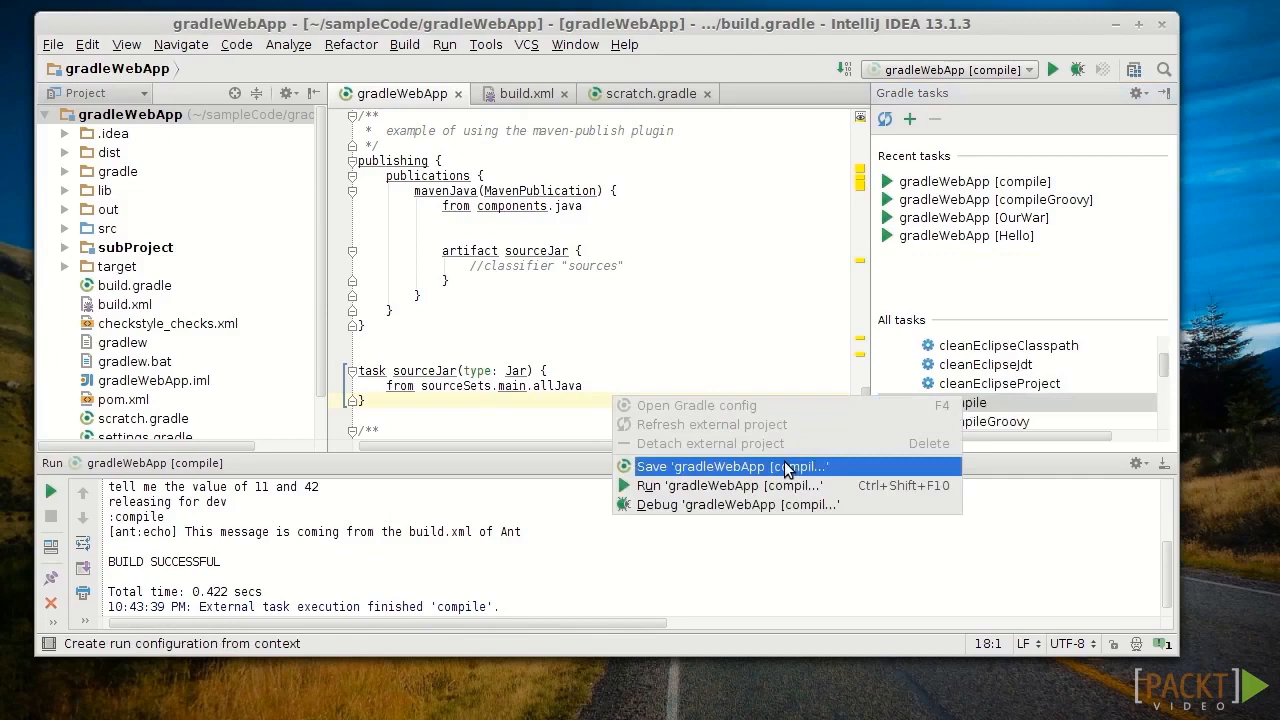
mouse_move(780, 504)
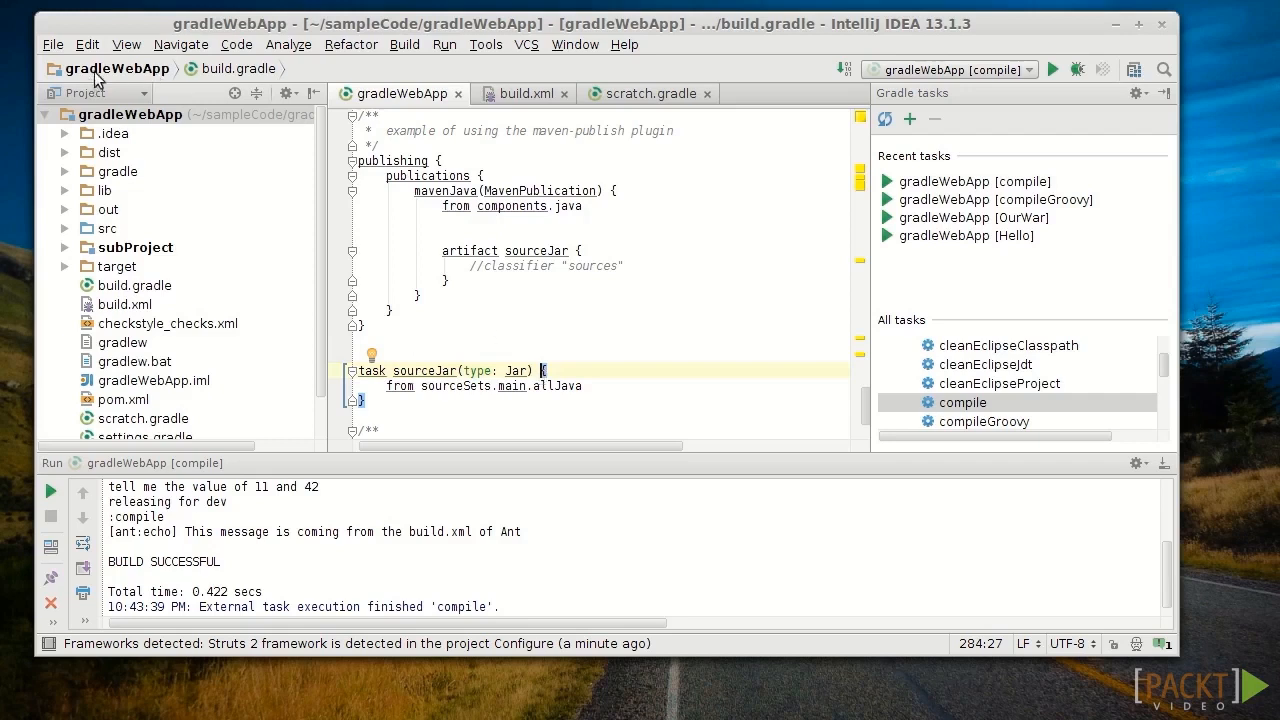
left_click(52, 44)
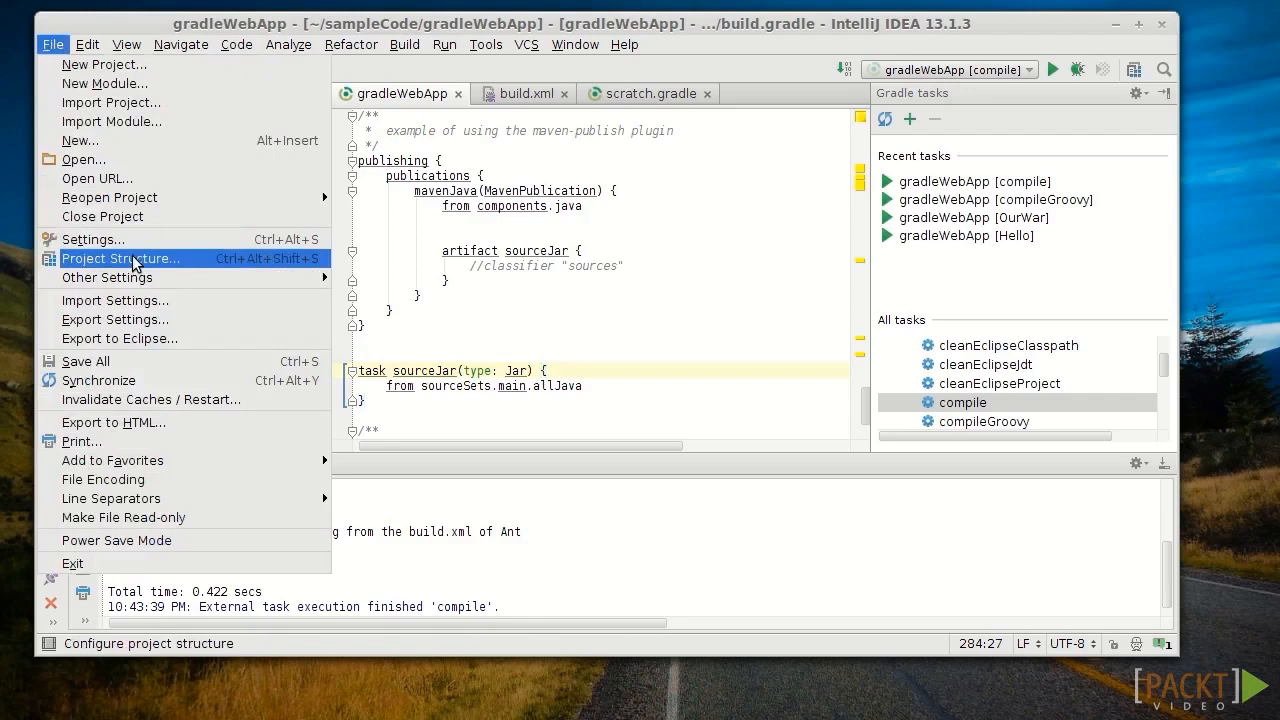
mouse_move(104, 264)
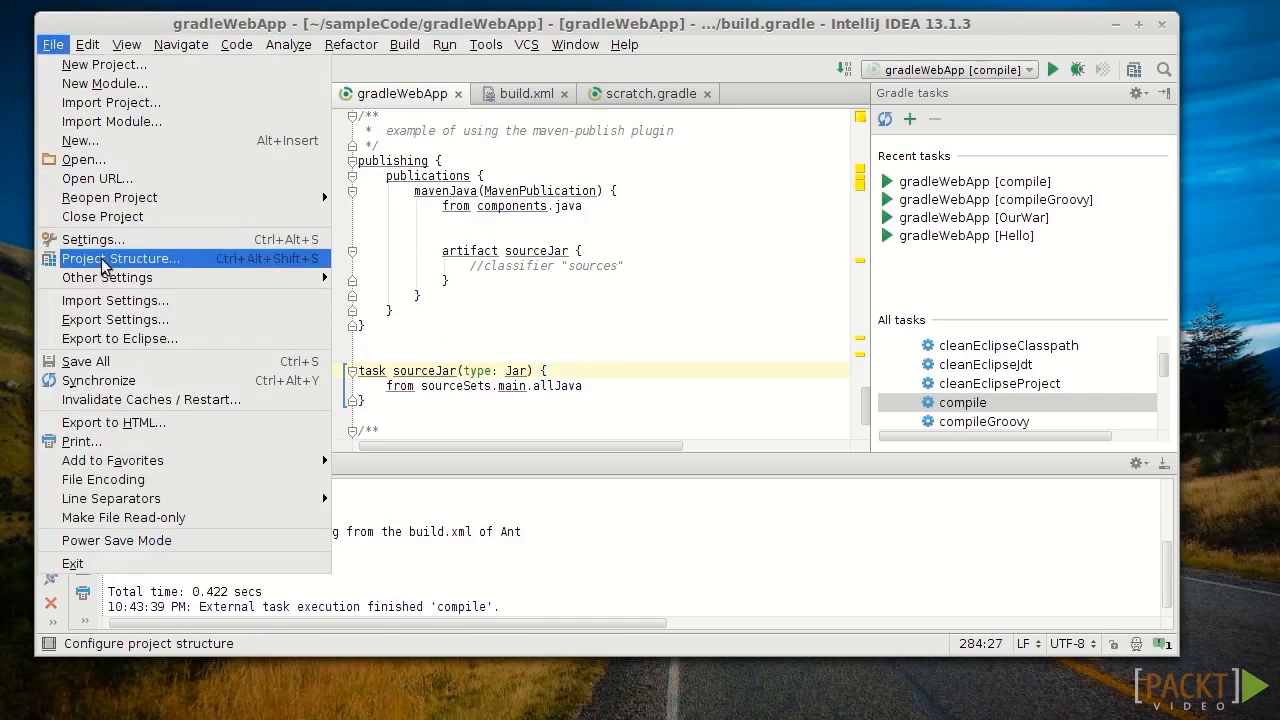
left_click(120, 258)
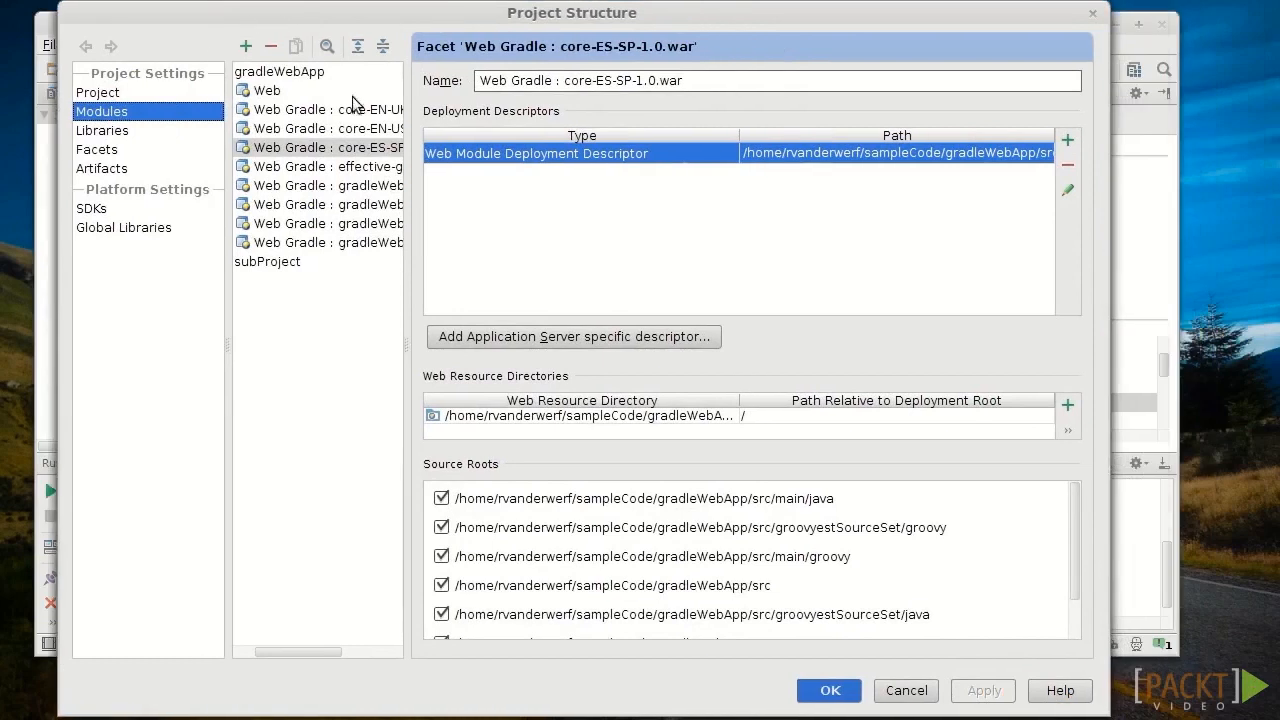
left_click(320, 108)
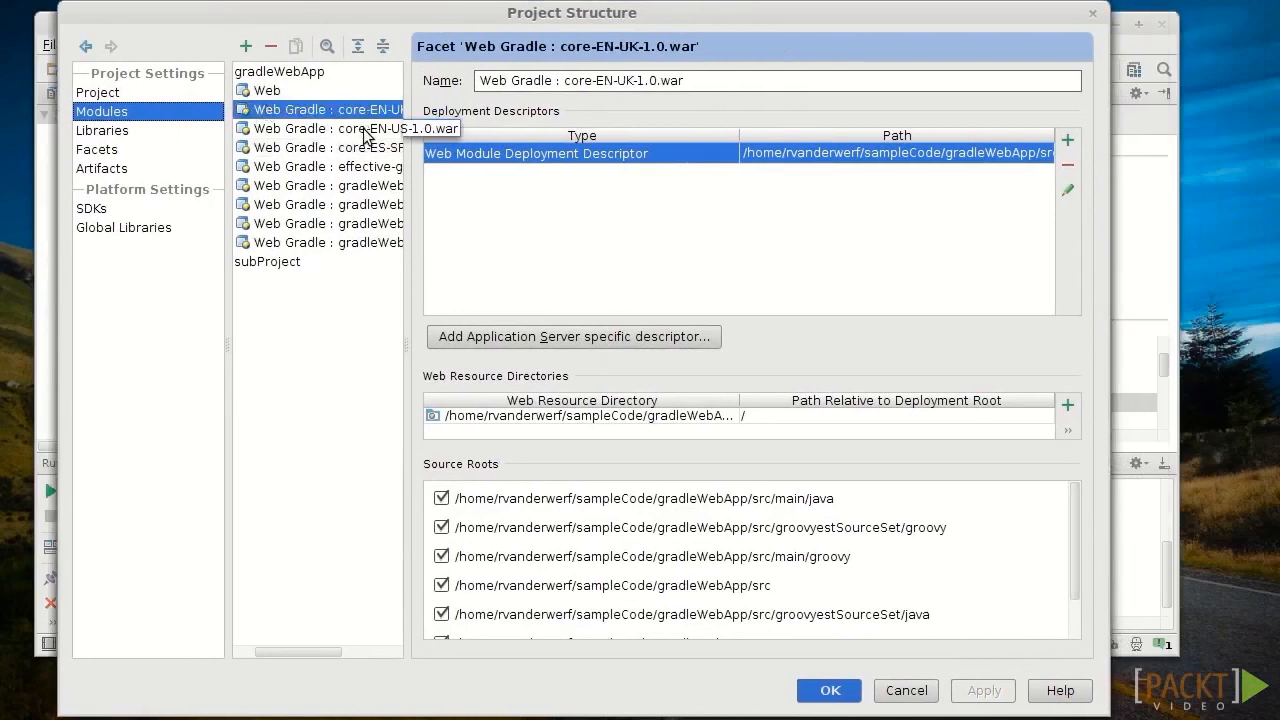
left_click(330, 128)
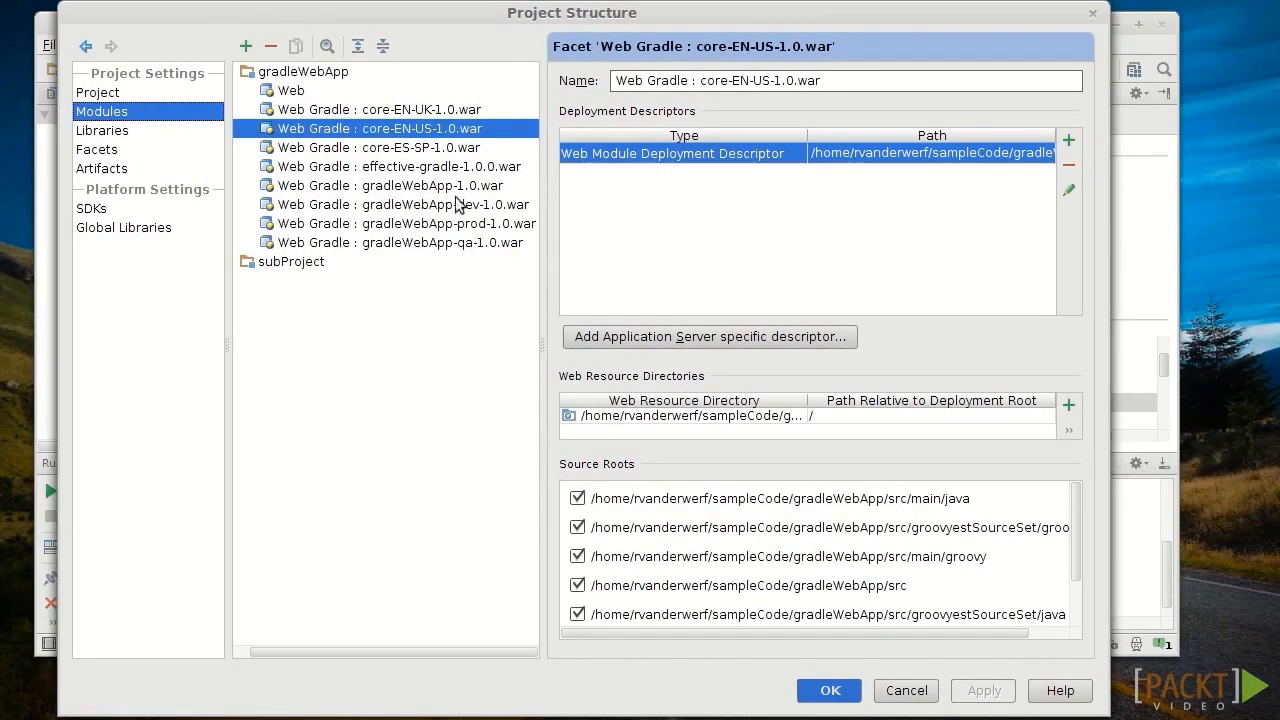
left_click(398, 166)
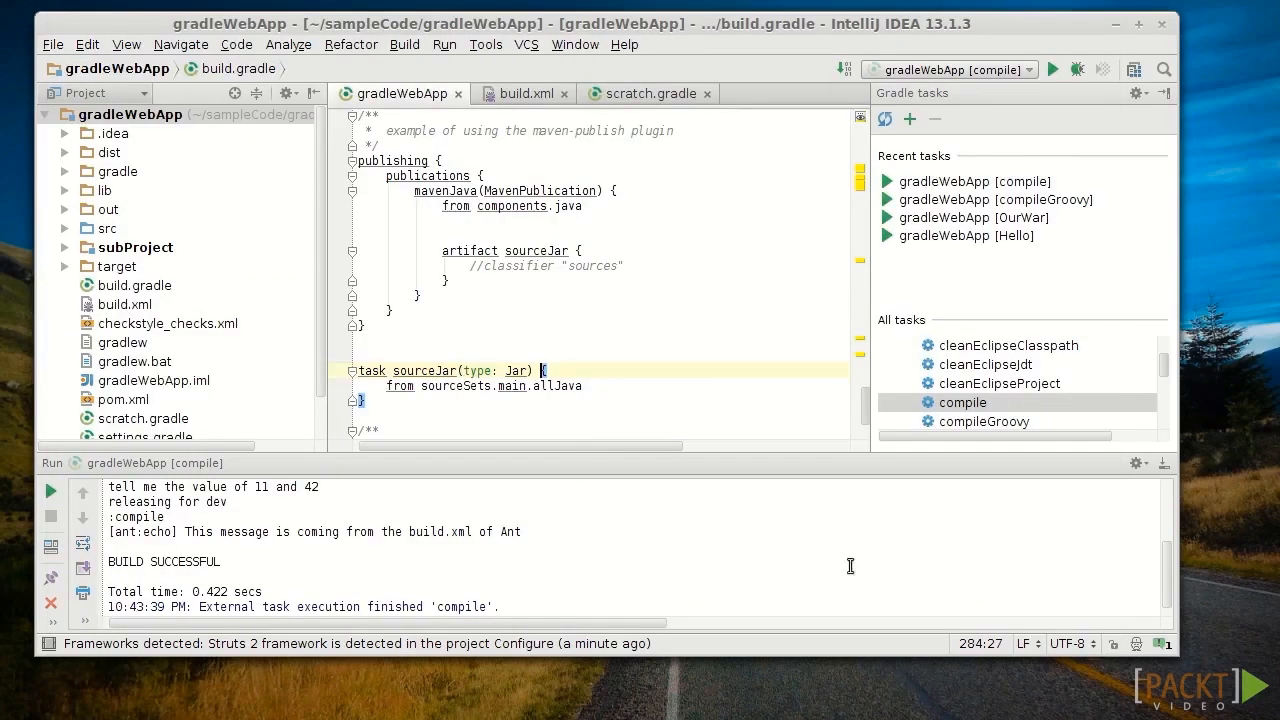
mouse_move(490, 292)
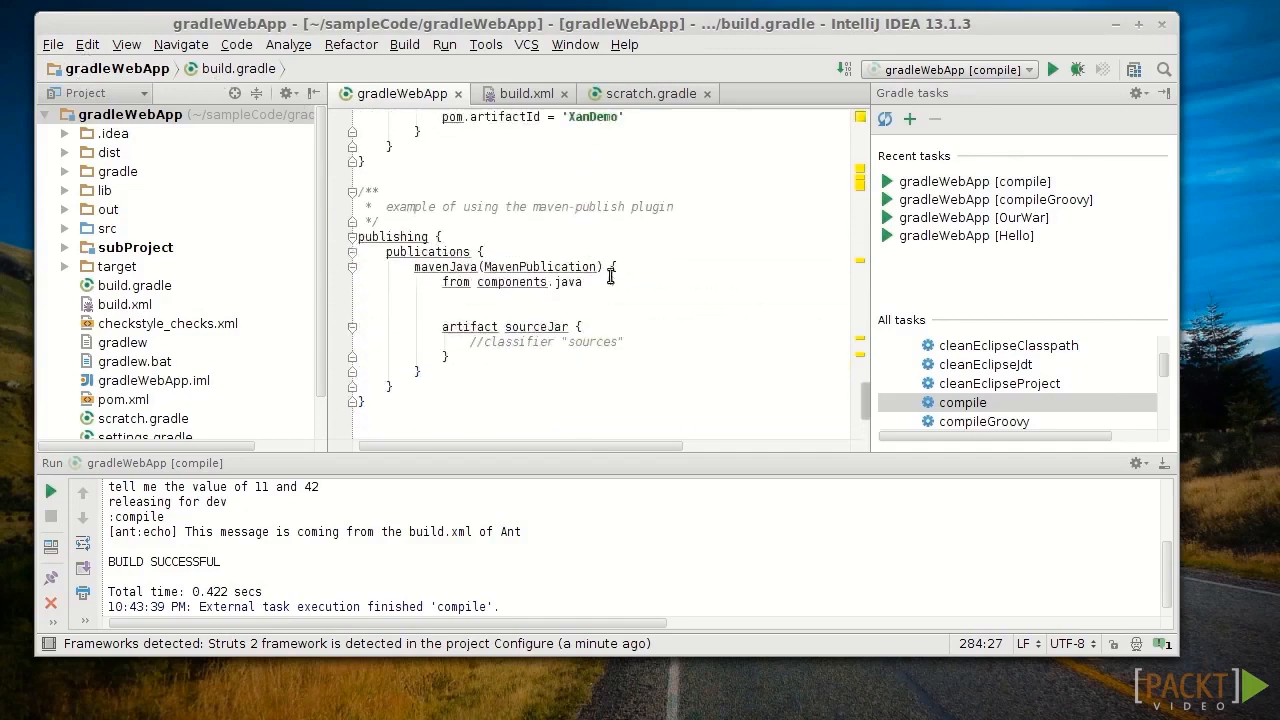
scroll("down", 3)
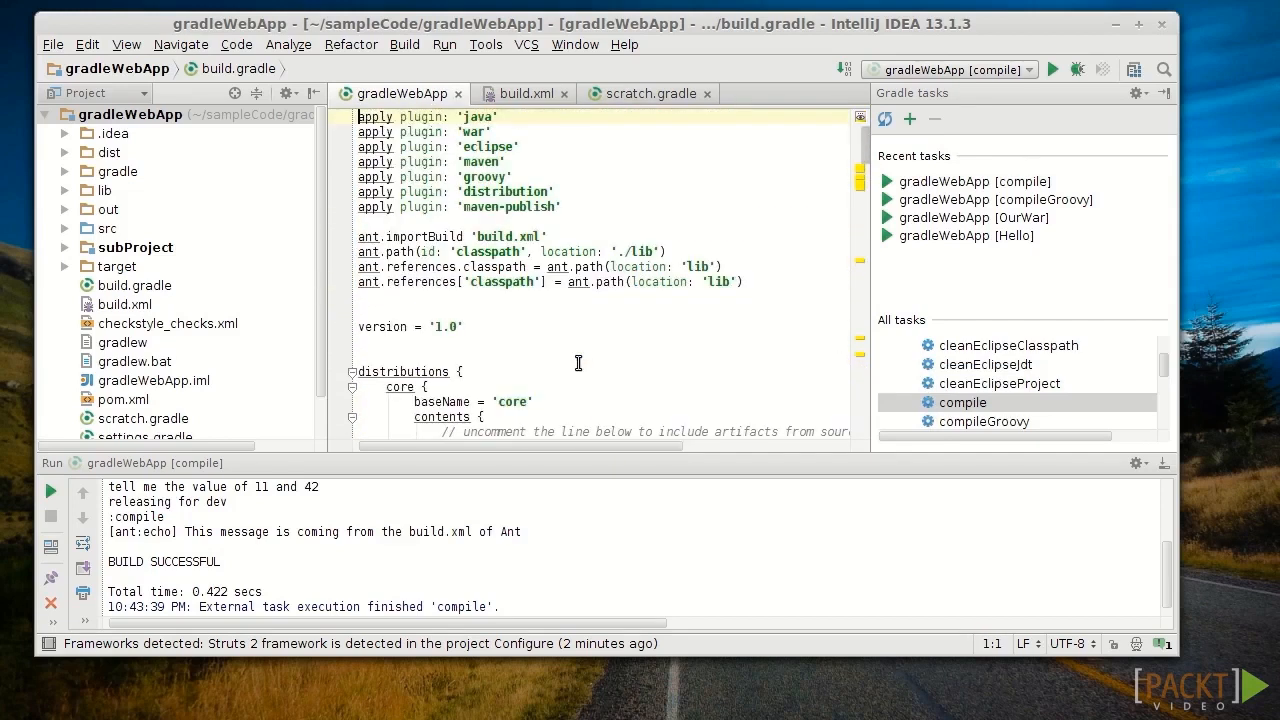
left_click(492, 146)
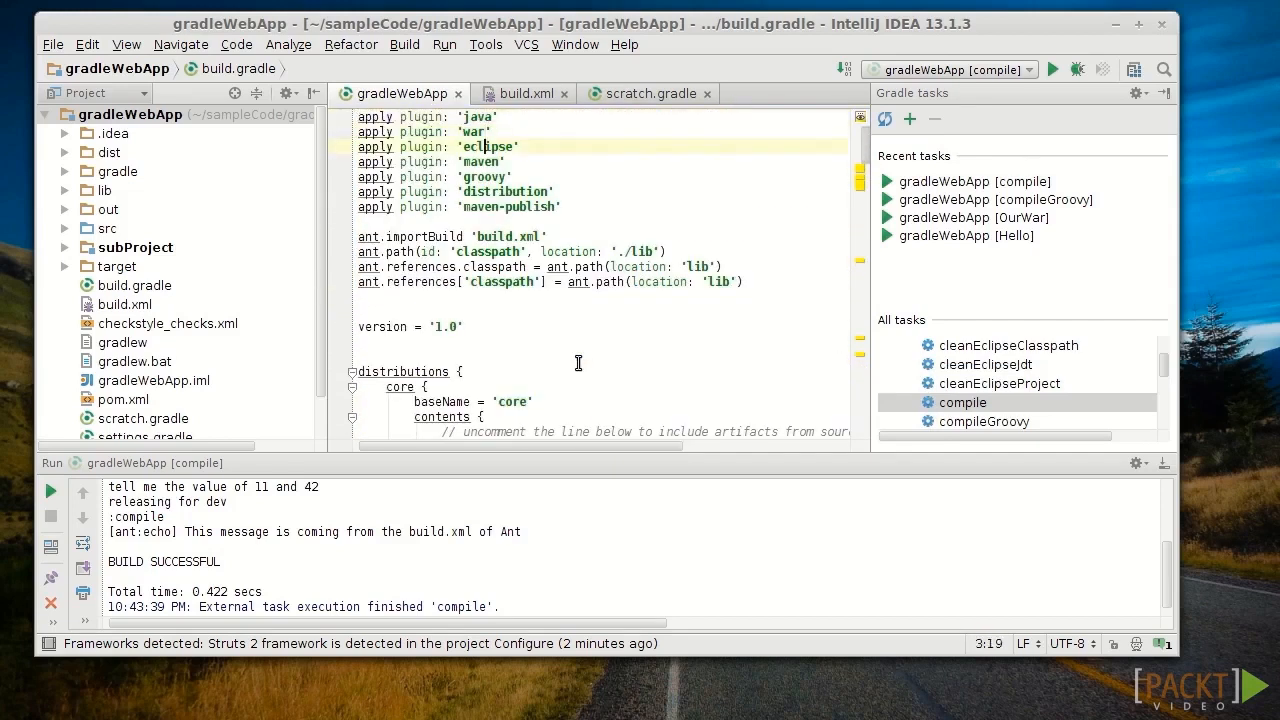